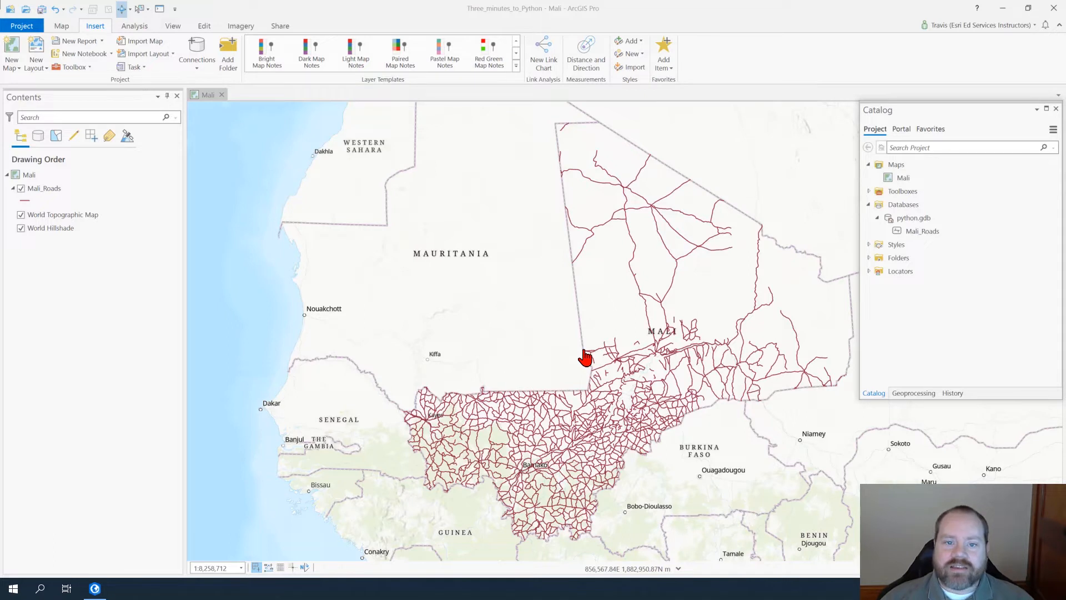
mouse_move(595, 346)
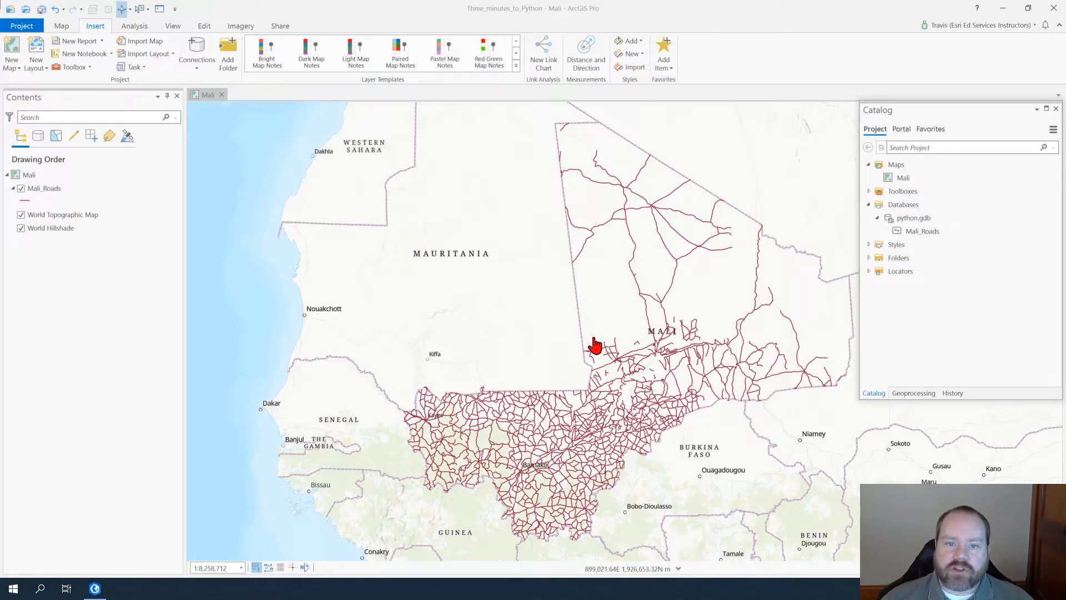
mouse_move(820, 364)
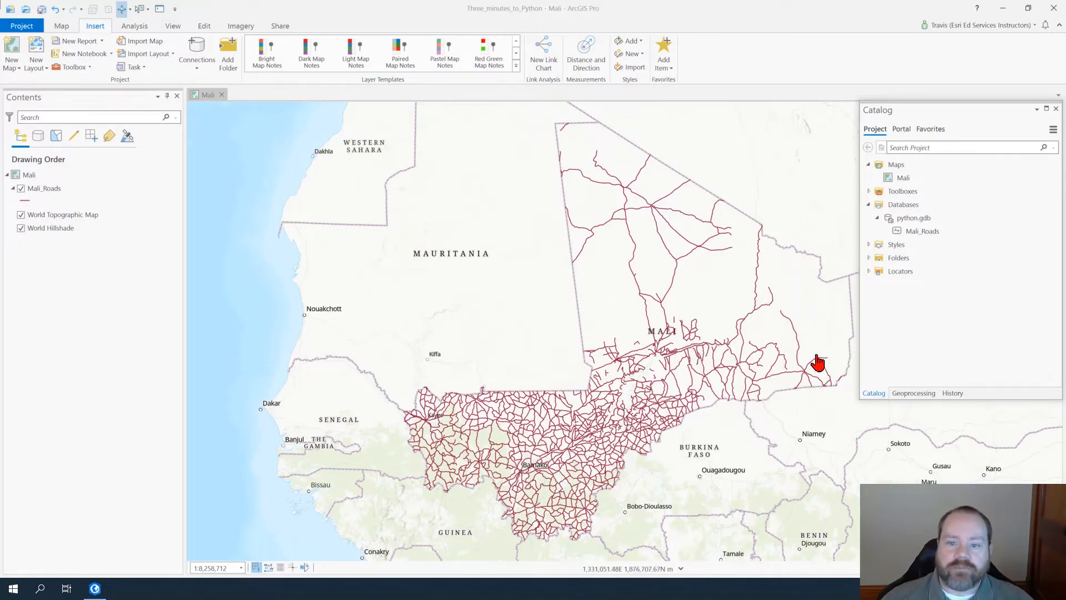
- Start a Buffer of Mali_Roads at 250 Meters with output Mali_Roads_Buffer250m
left_click(913, 392)
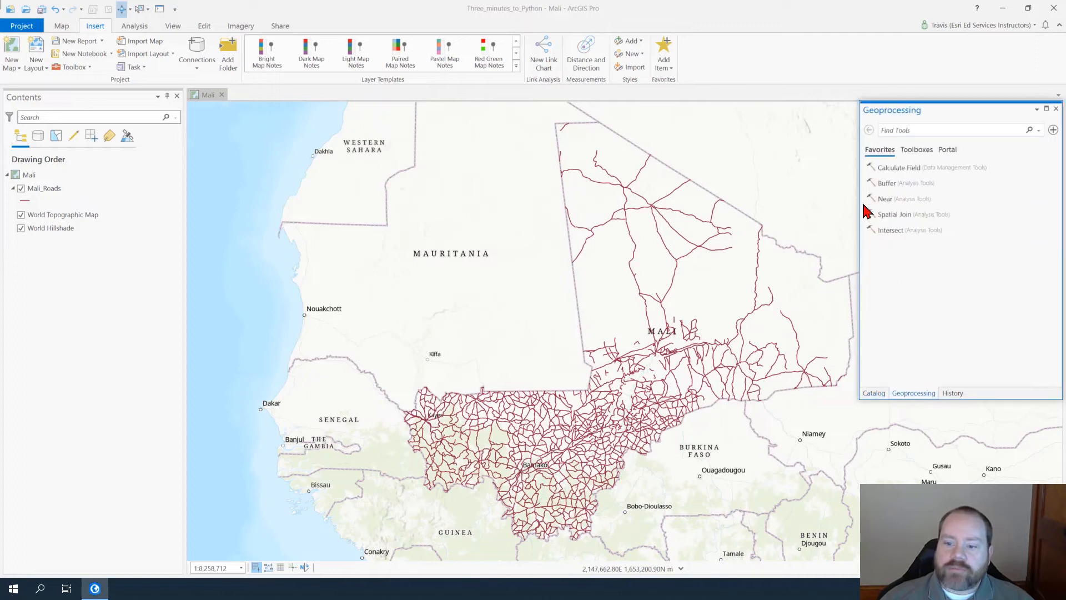
left_click(886, 182)
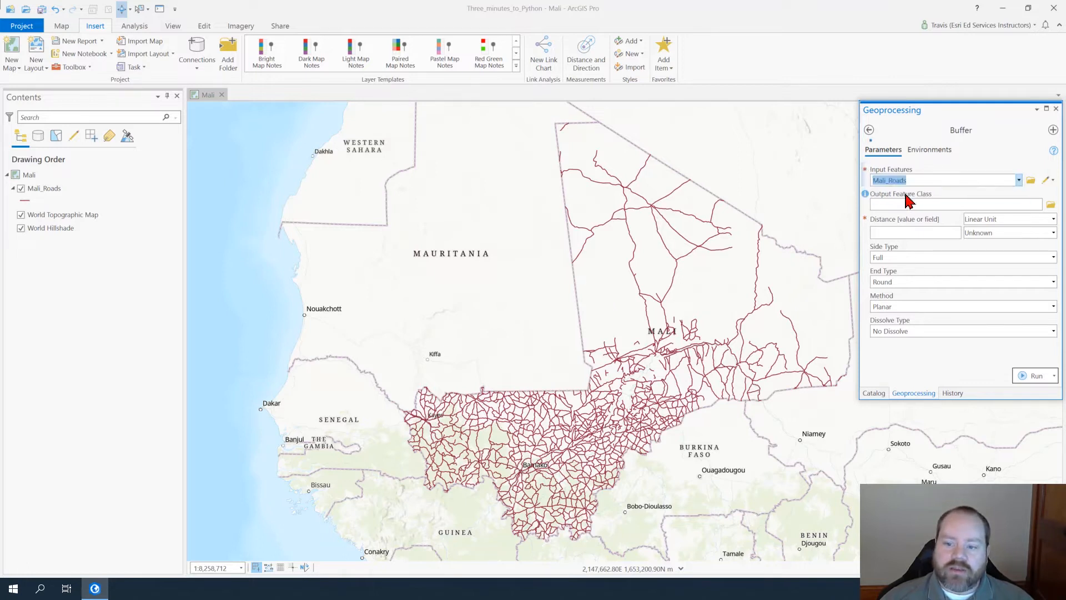
left_click(952, 204)
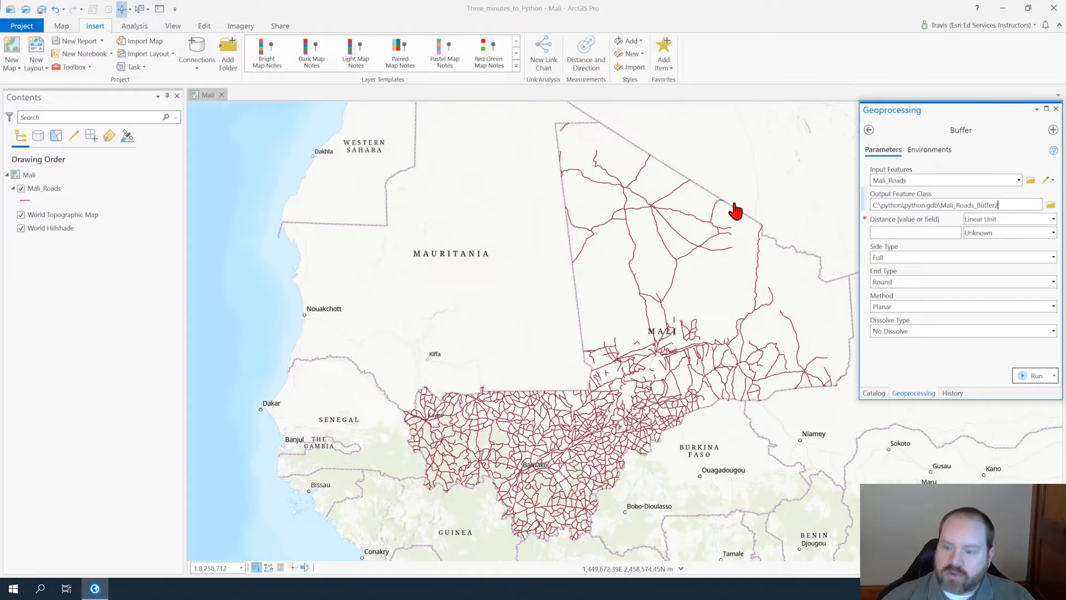
type("50")
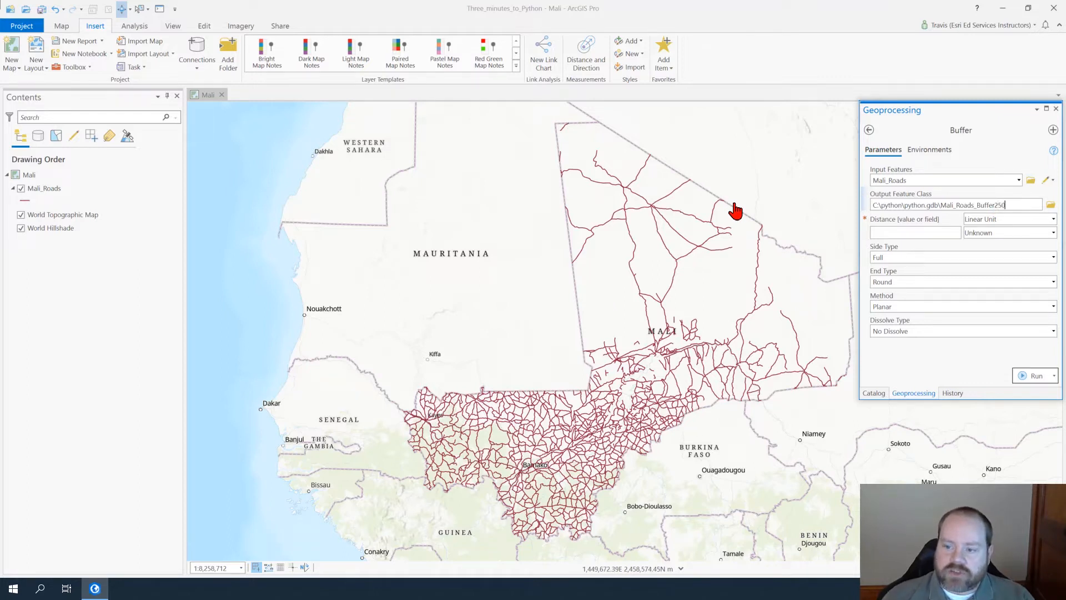
left_click(945, 204)
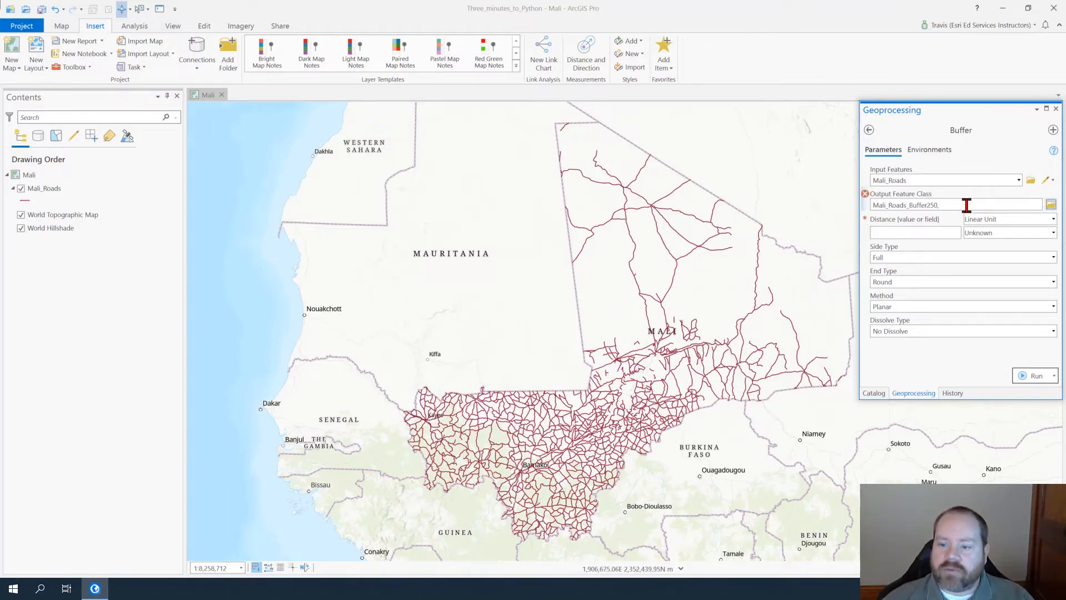
type("m")
left_click(916, 232)
type("250")
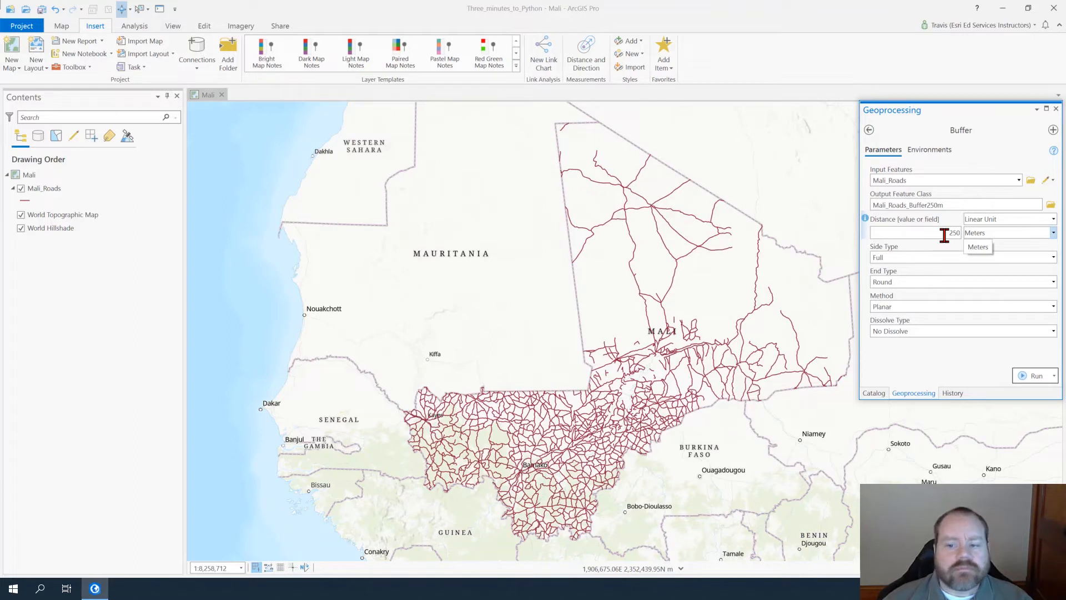
mouse_move(952, 257)
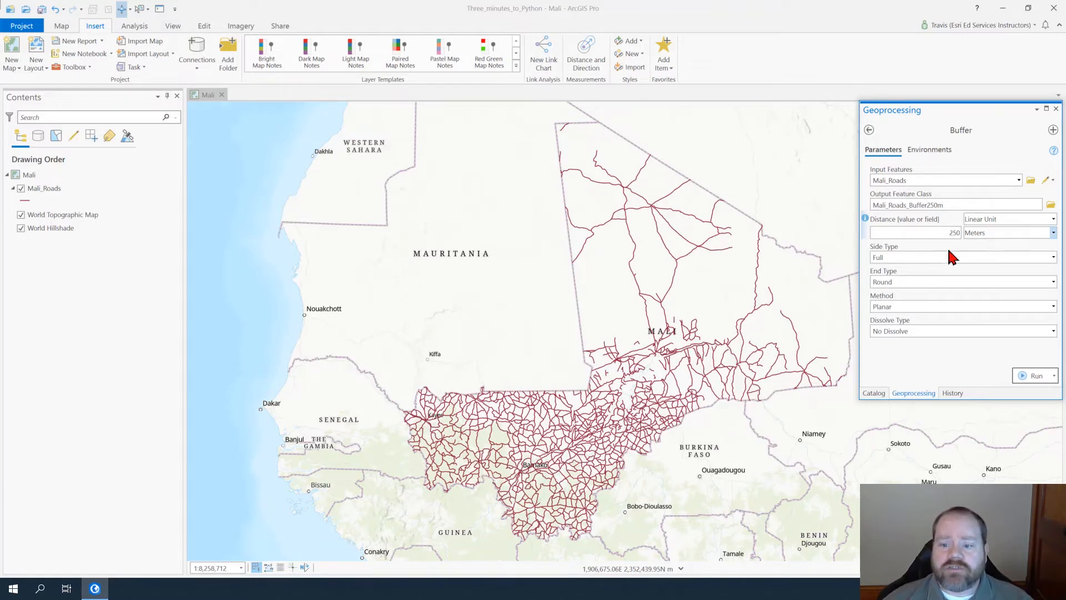
- Set Dissolve Type to dissolve all buffers into a single feature
left_click(1053, 331)
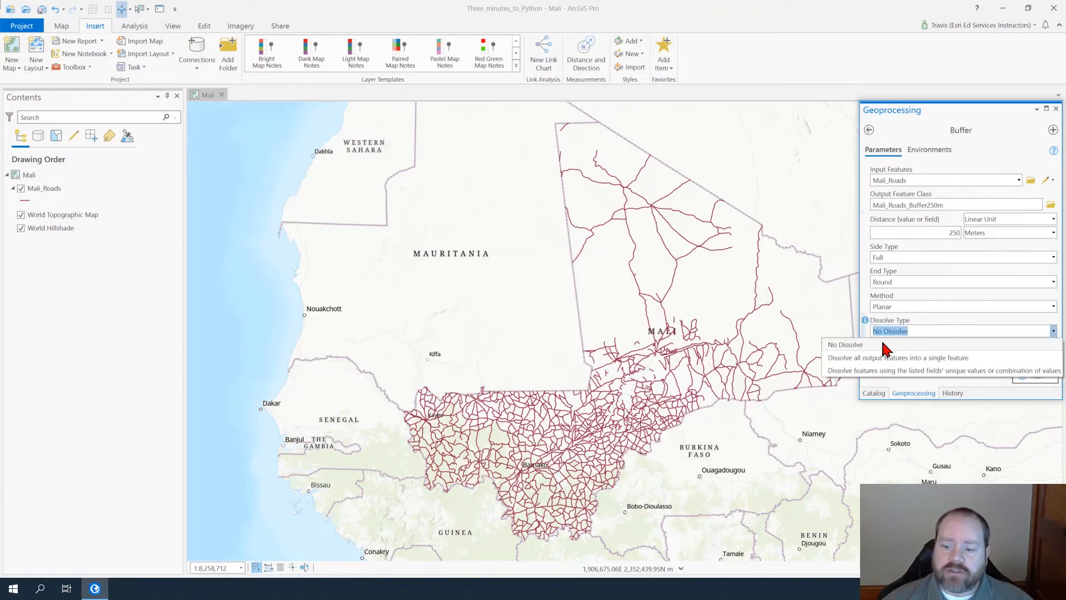
left_click(897, 358)
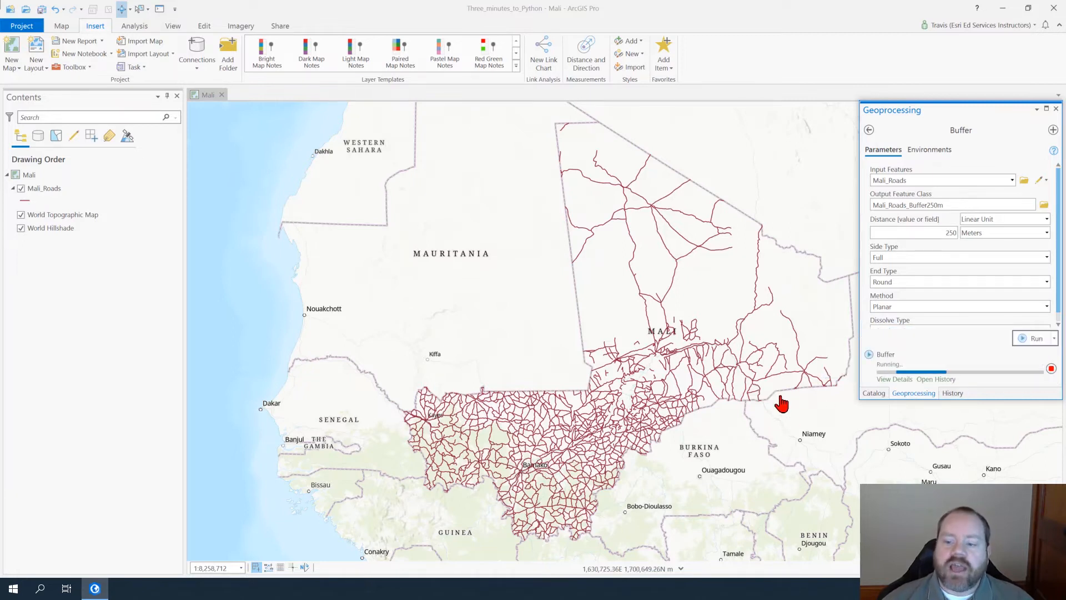
mouse_move(788, 441)
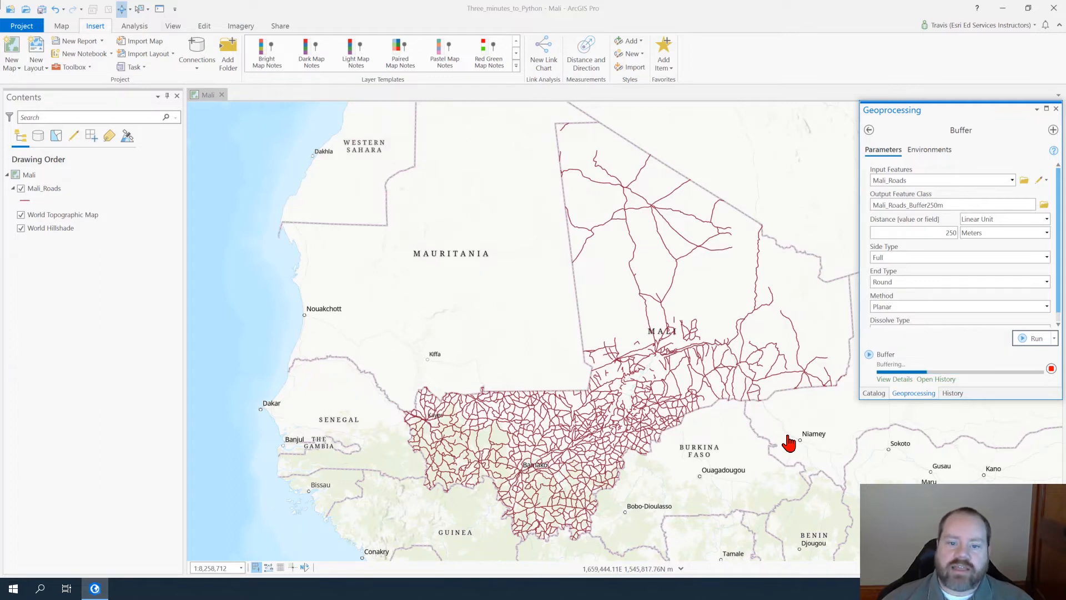
- Run the Buffer tool so Mali_Roads_Buffer250m is added to the map
left_click(1036, 338)
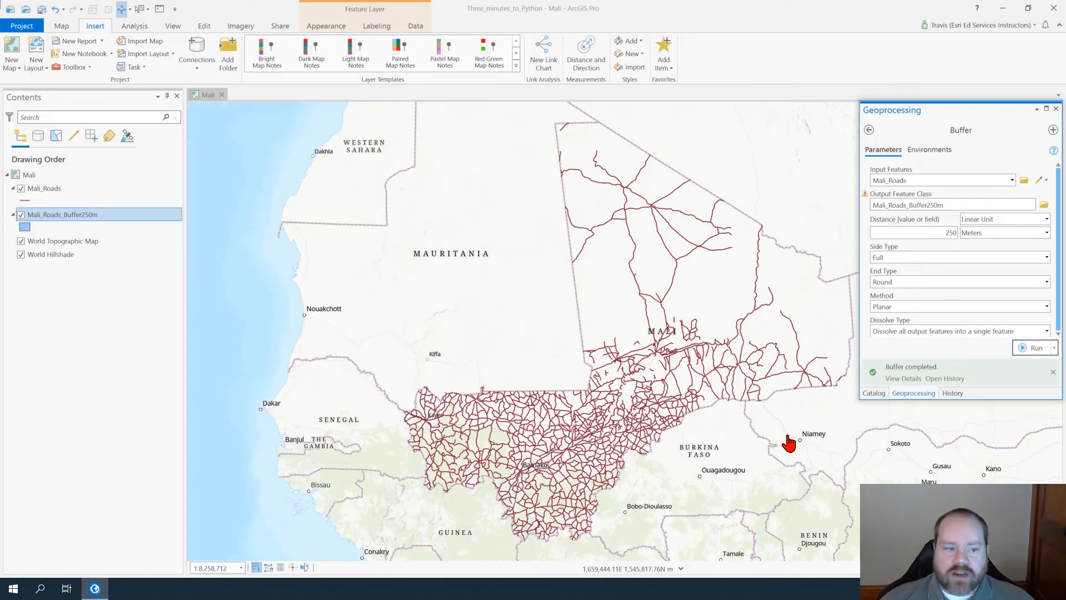
mouse_move(792, 445)
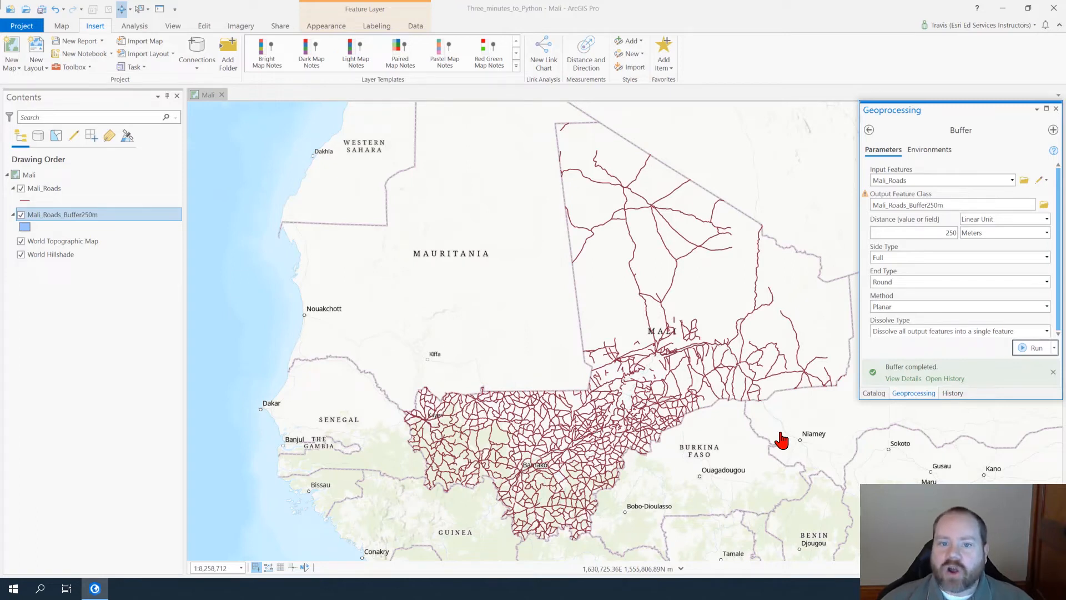
- Check the completed Buffer entry's parameters in geoprocessing History, then close its details
left_click(952, 392)
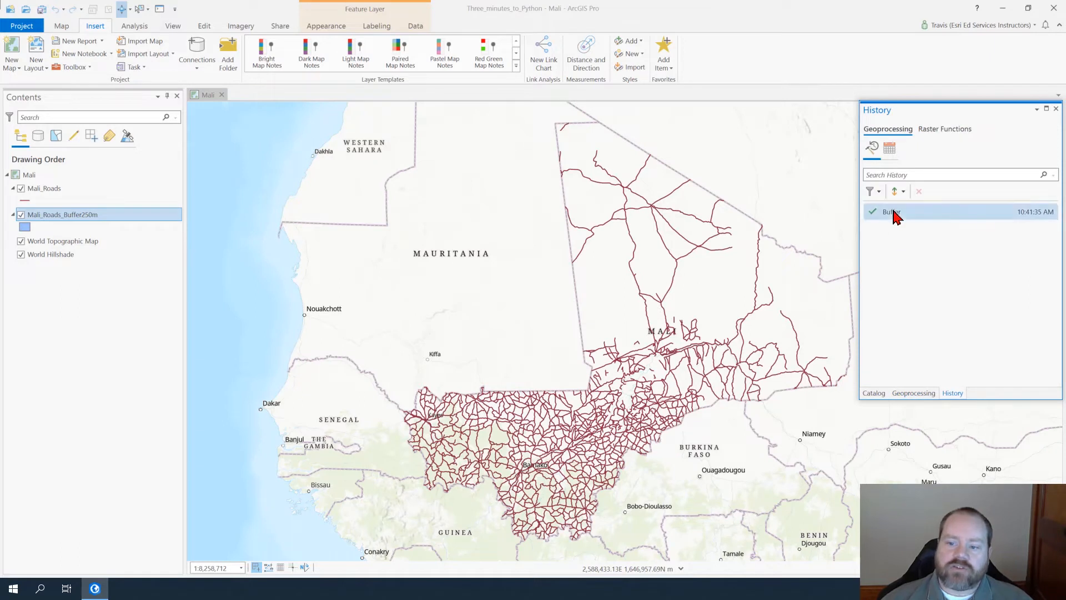
left_click(892, 211)
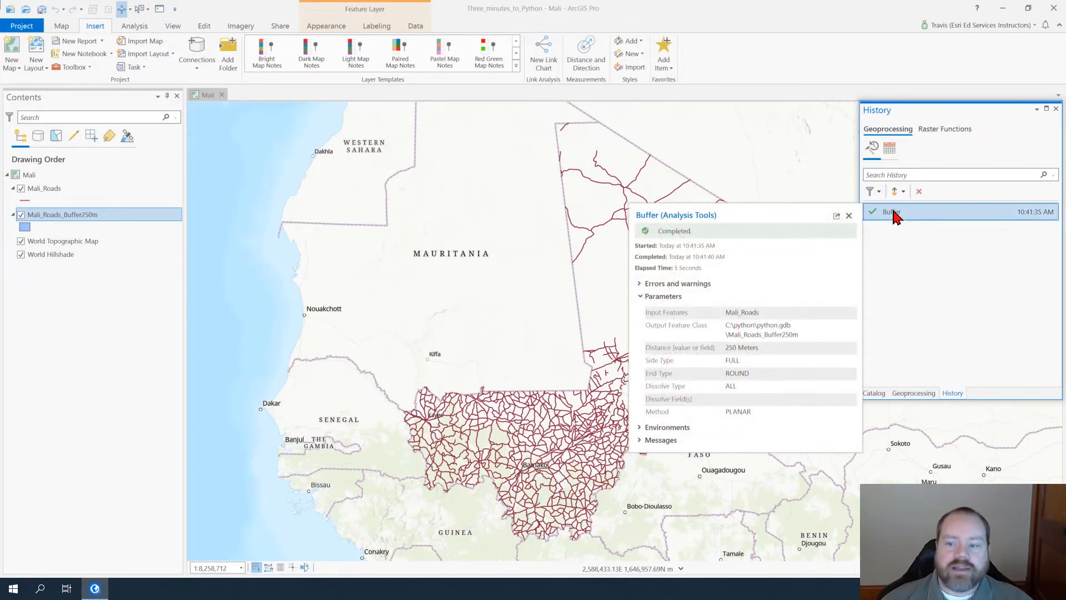
left_click(847, 215)
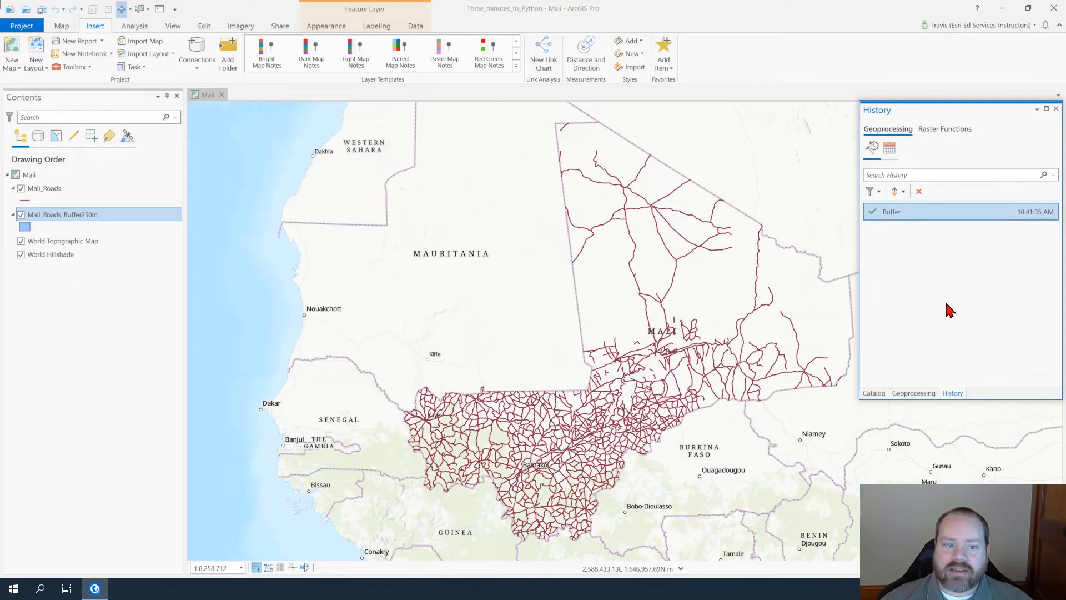
mouse_move(922, 301)
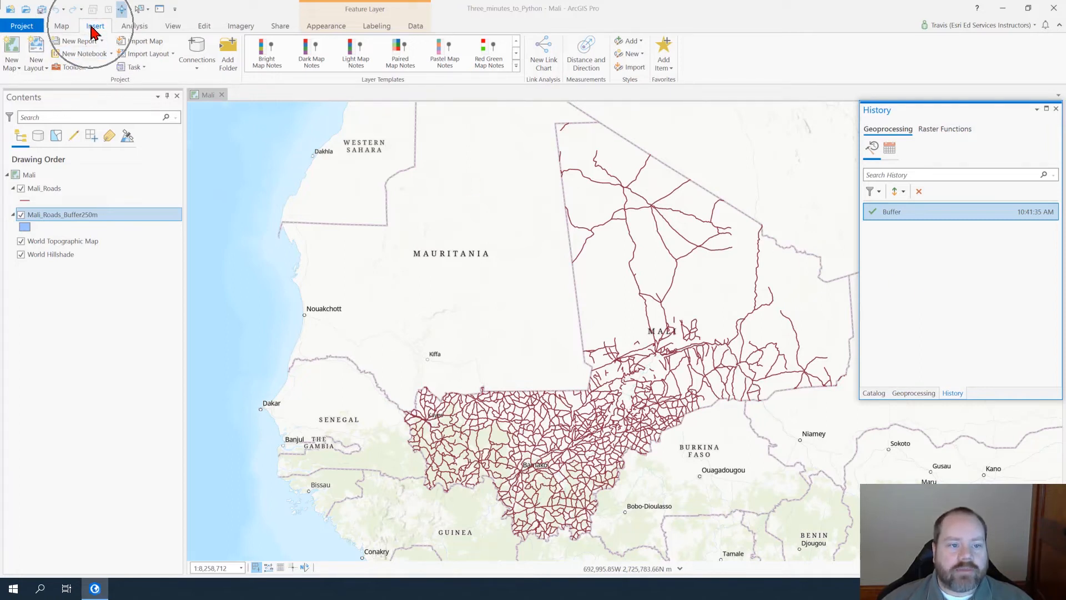
- Add a new notebook and paste the copied arcpy.analysis.Buffer command into its first cell
left_click(83, 53)
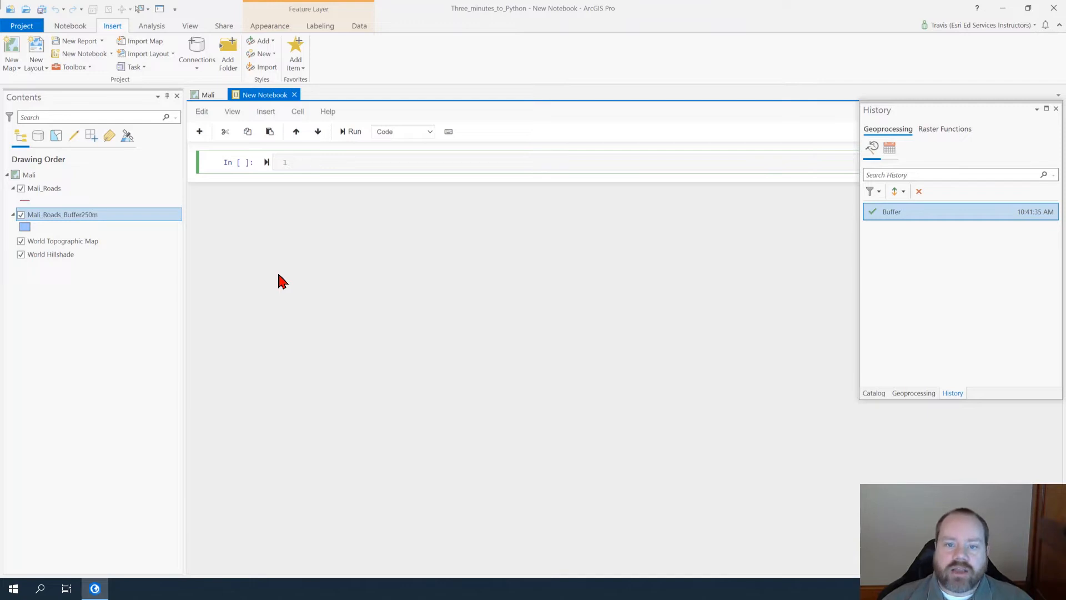
left_click(295, 162)
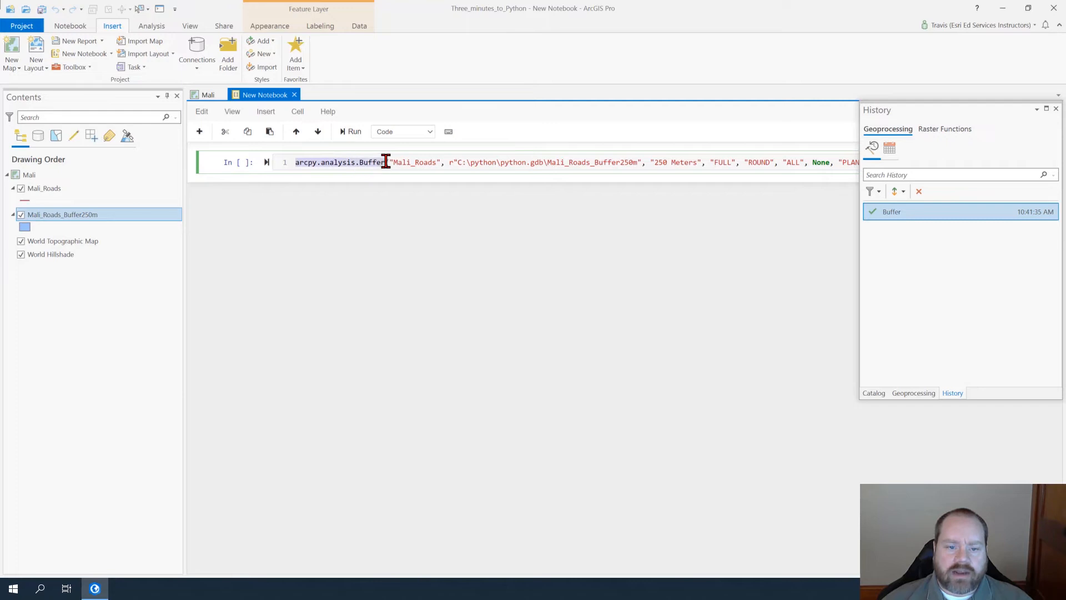
mouse_move(448, 162)
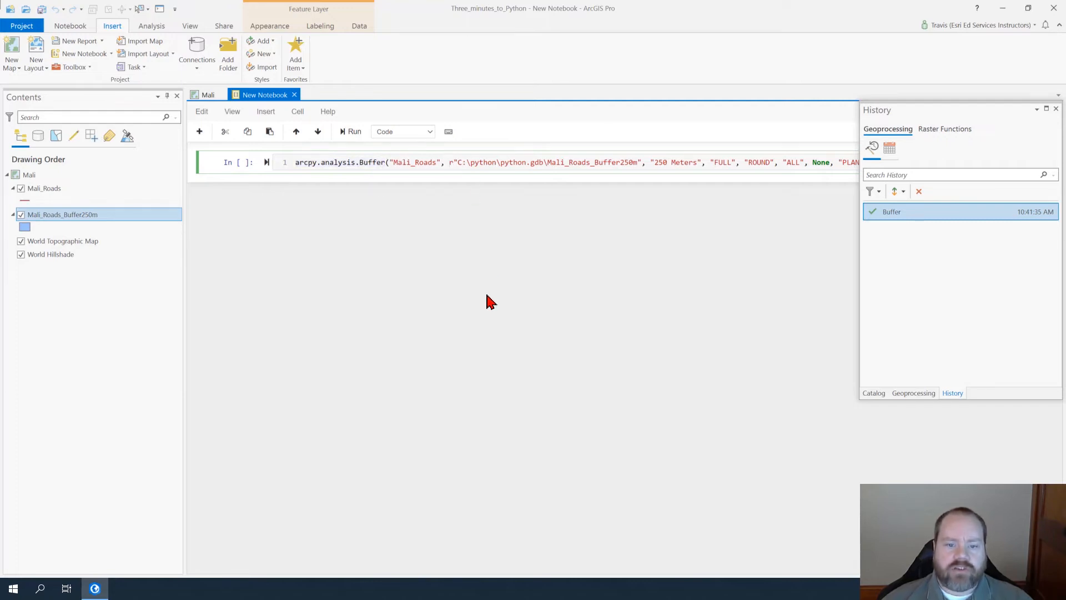
mouse_move(468, 268)
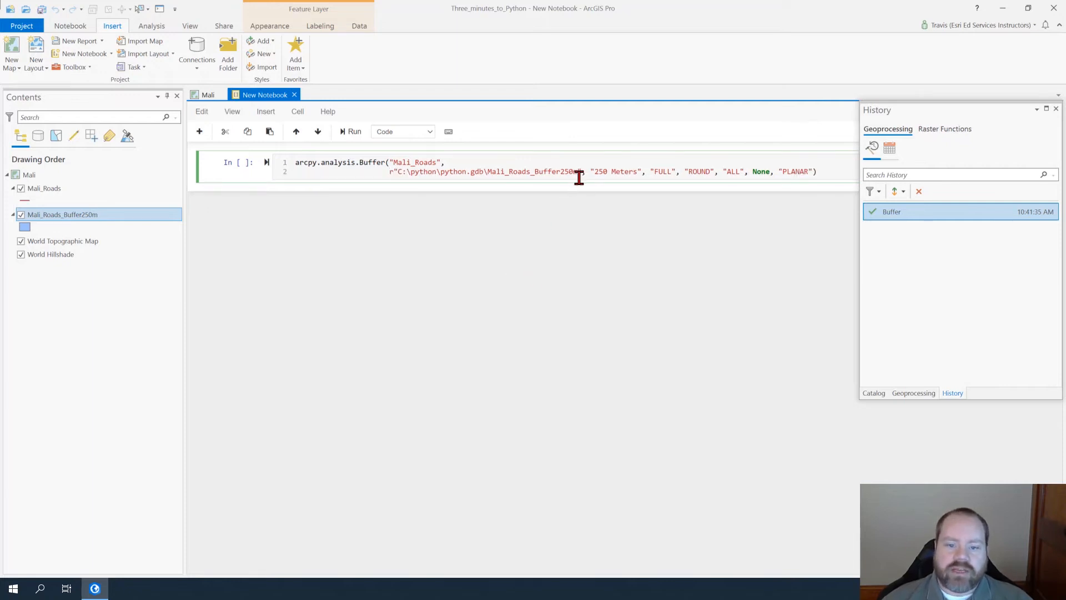
- Break the Buffer call so the distance and following parameters each sit on their own line
key("Enter")
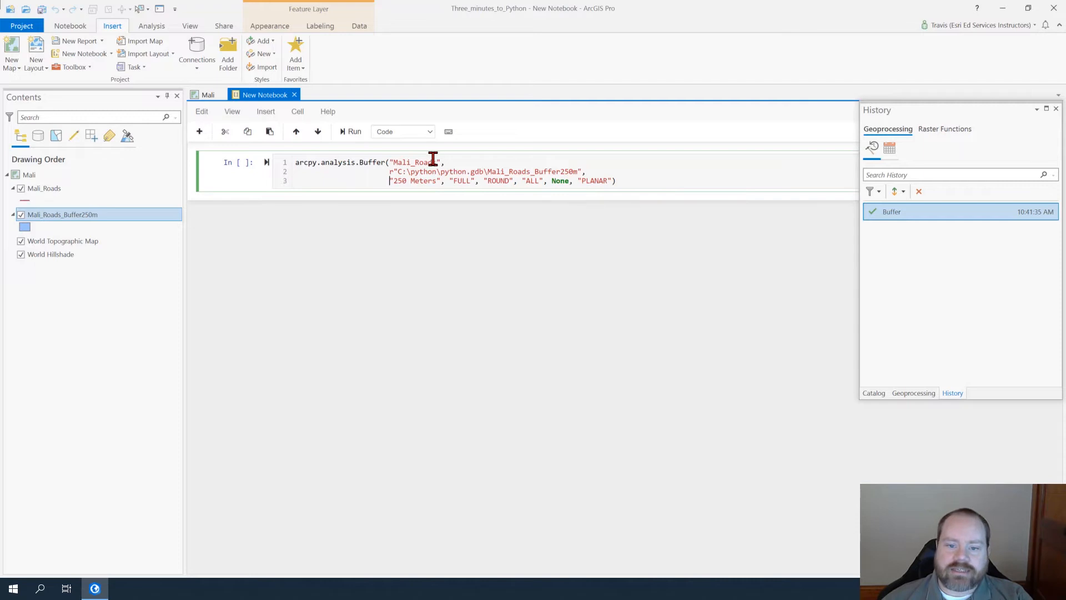
key("Return")
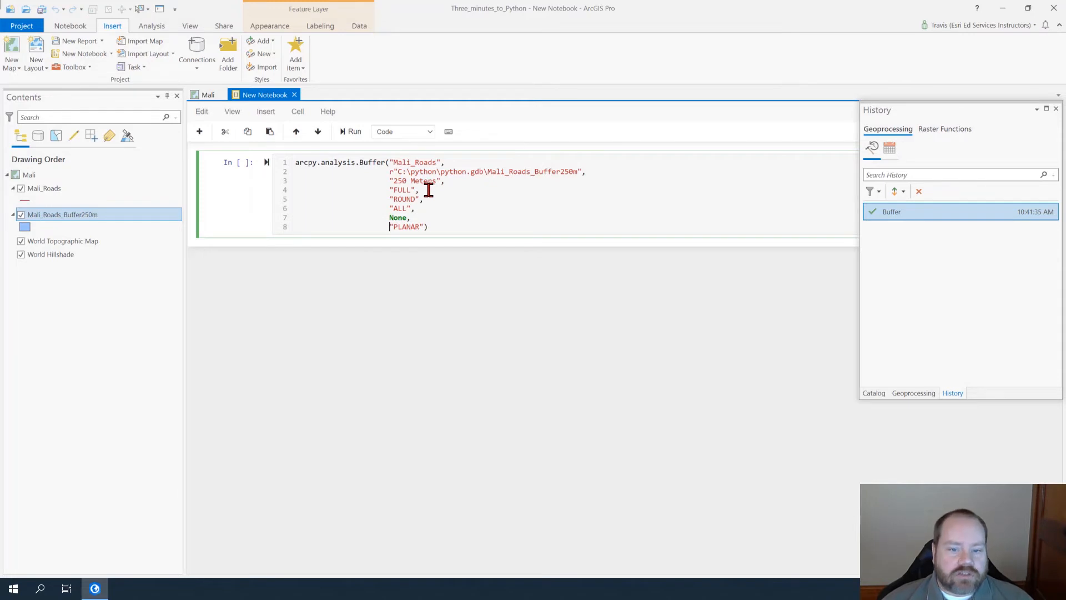
mouse_move(420, 208)
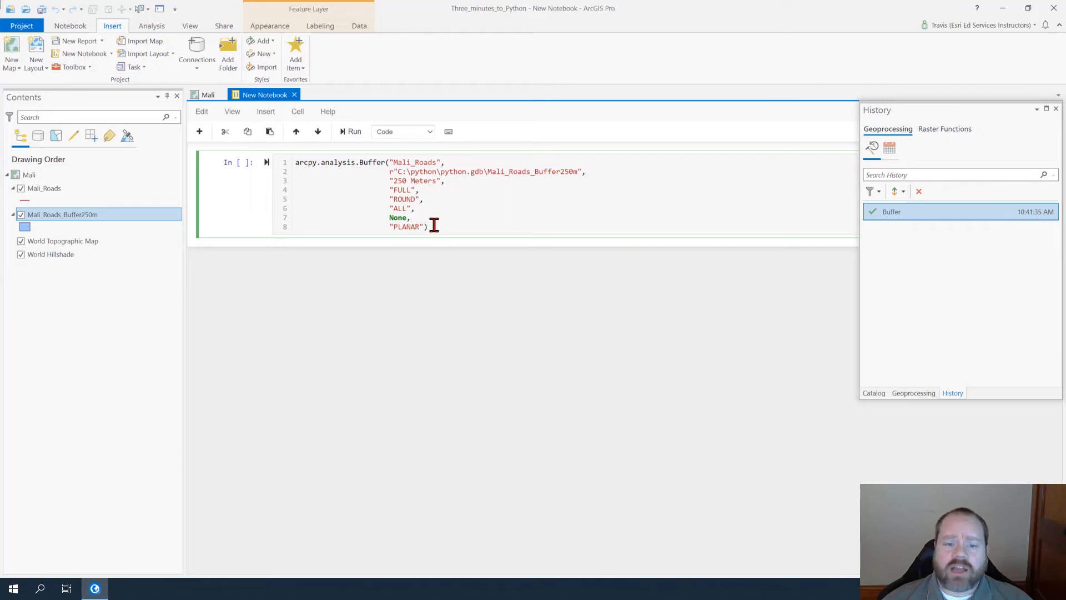
mouse_move(498, 247)
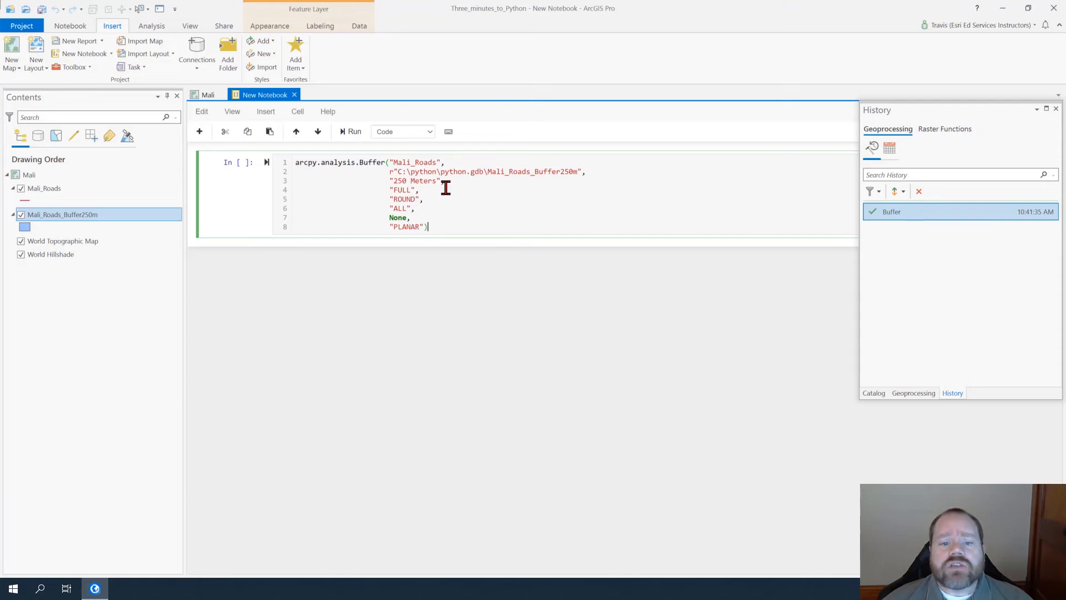
mouse_move(692, 321)
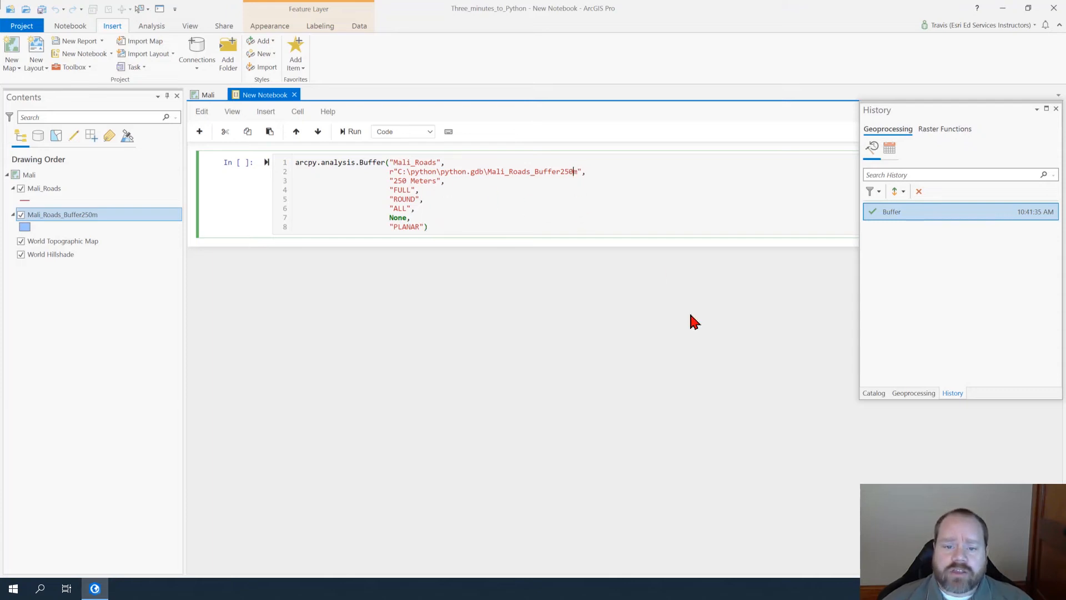
- Edit the code to 500 Meters with output Mali_Roads_Buffer500m
key("Backspace")
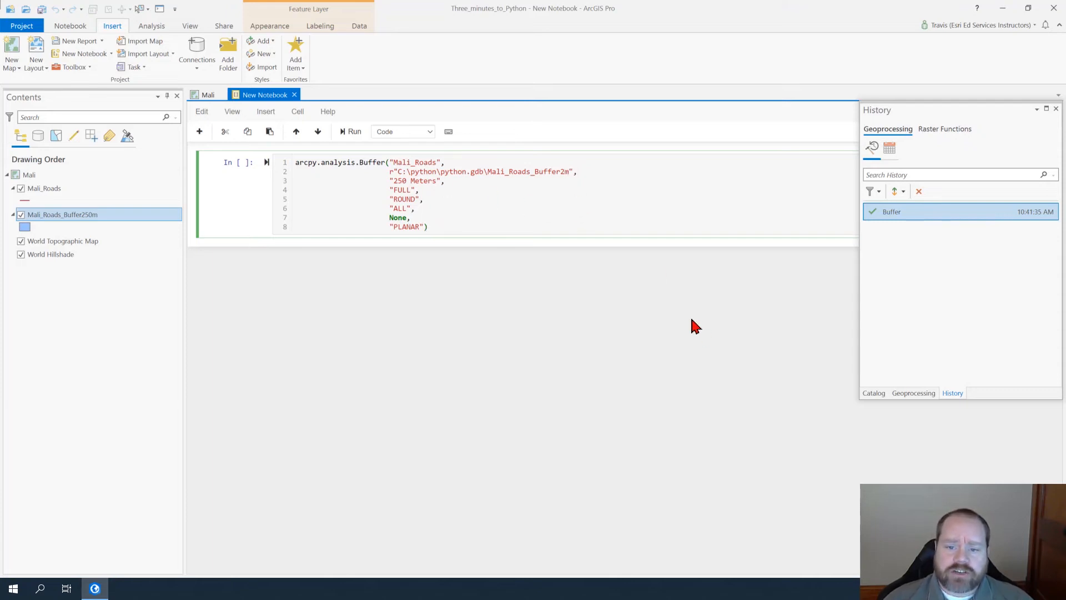
type("500")
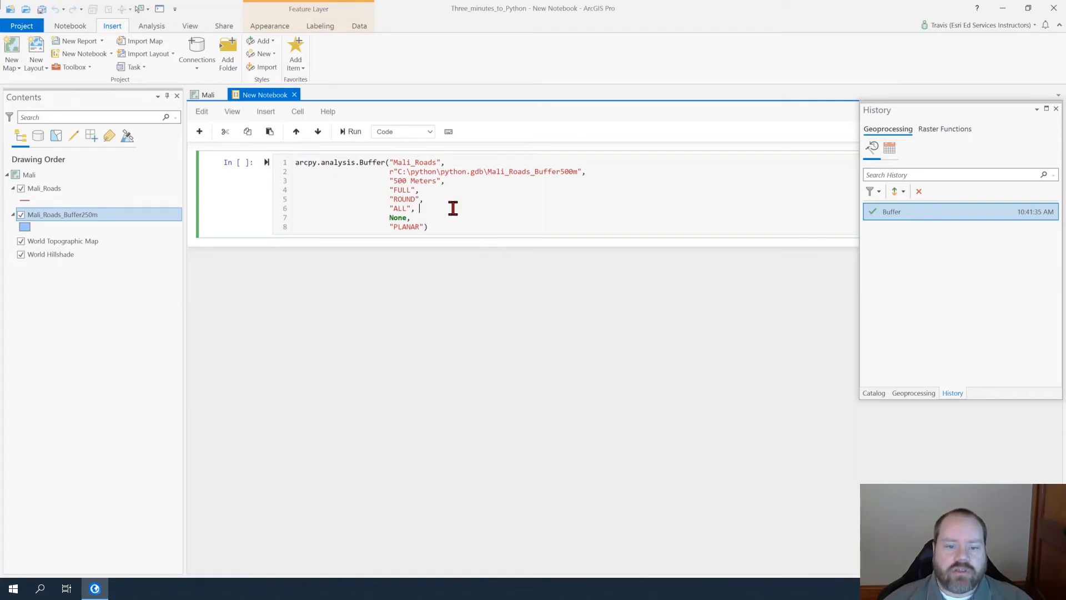
mouse_move(351, 147)
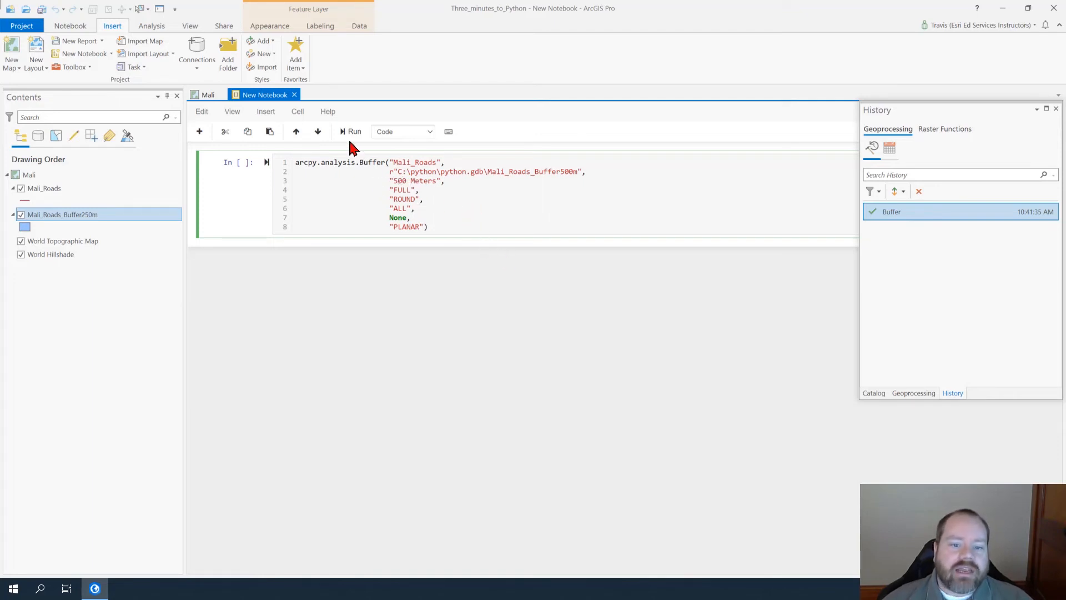
- Run the notebook cell to create Mali_Roads_Buffer500m and dismiss the run details
left_click(353, 131)
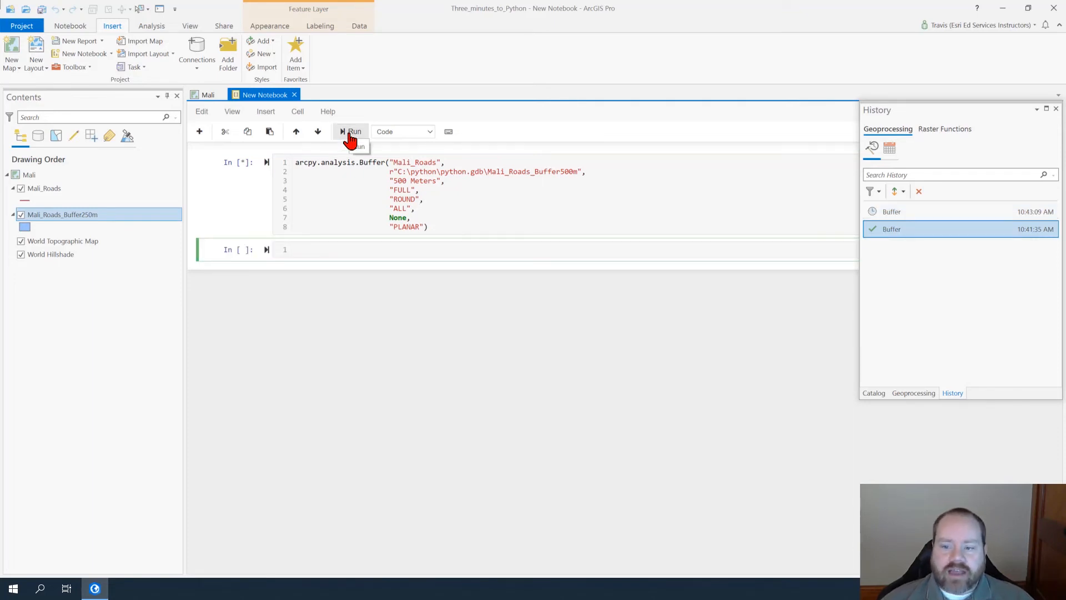
left_click(892, 211)
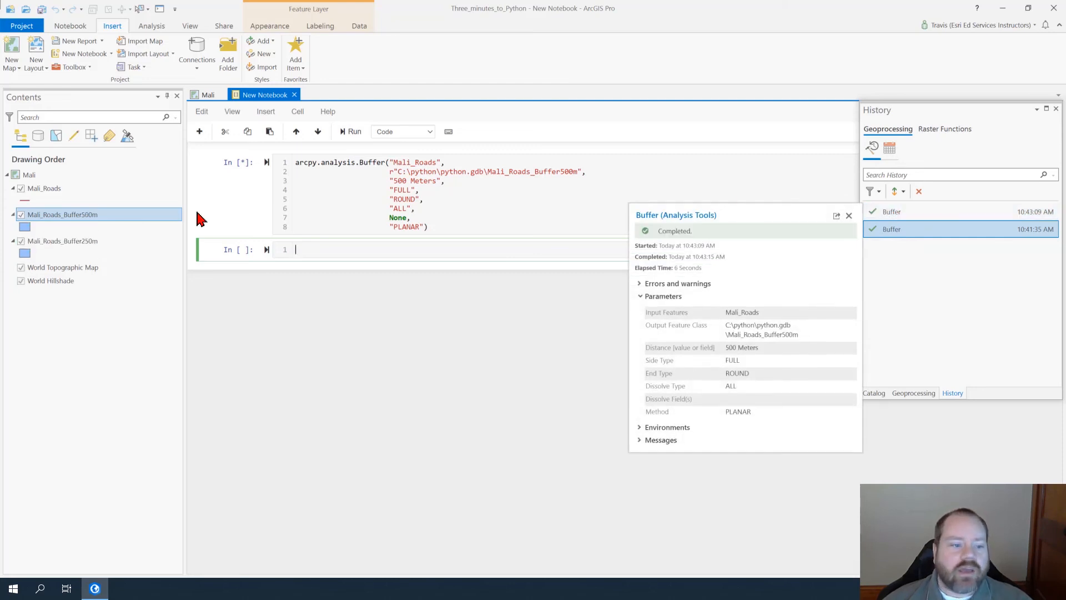
left_click(350, 131)
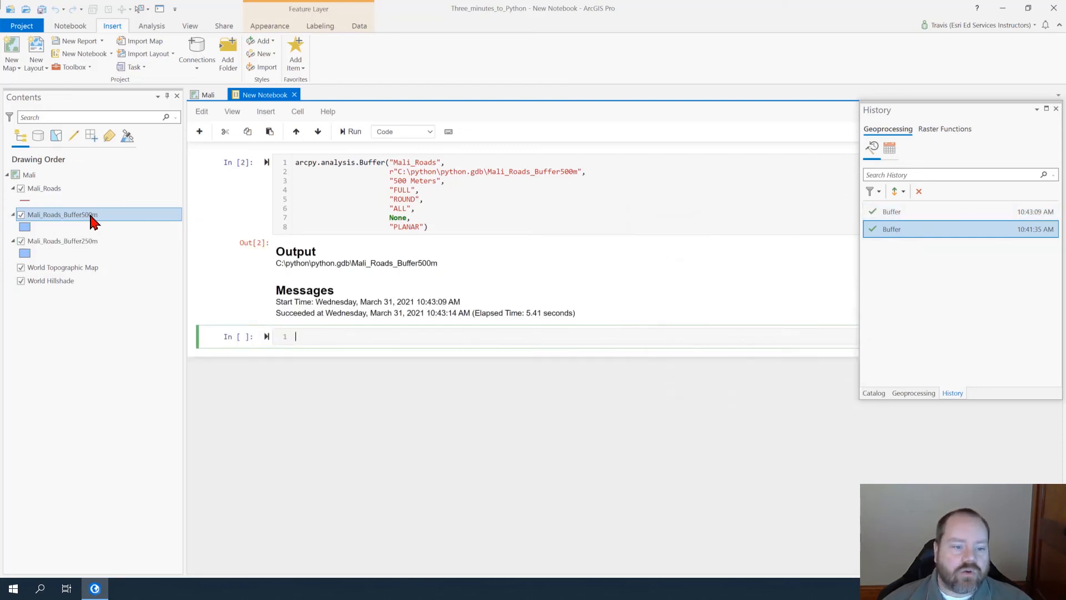
mouse_move(207, 94)
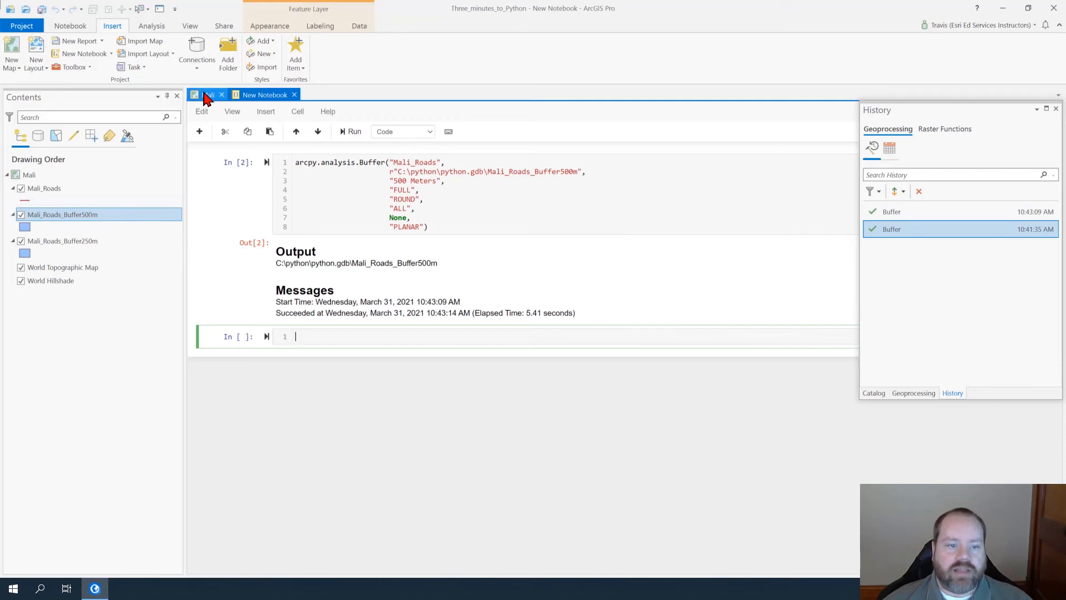
- Return to the Mali map and zoom in on the roads showing both buffers
left_click(208, 94)
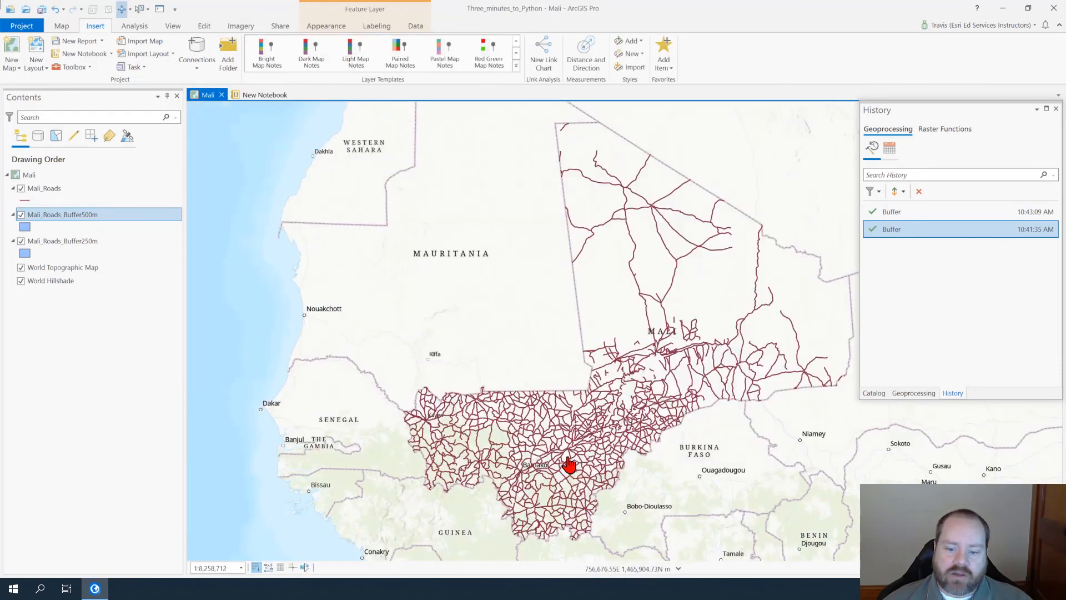
scroll("up", 3)
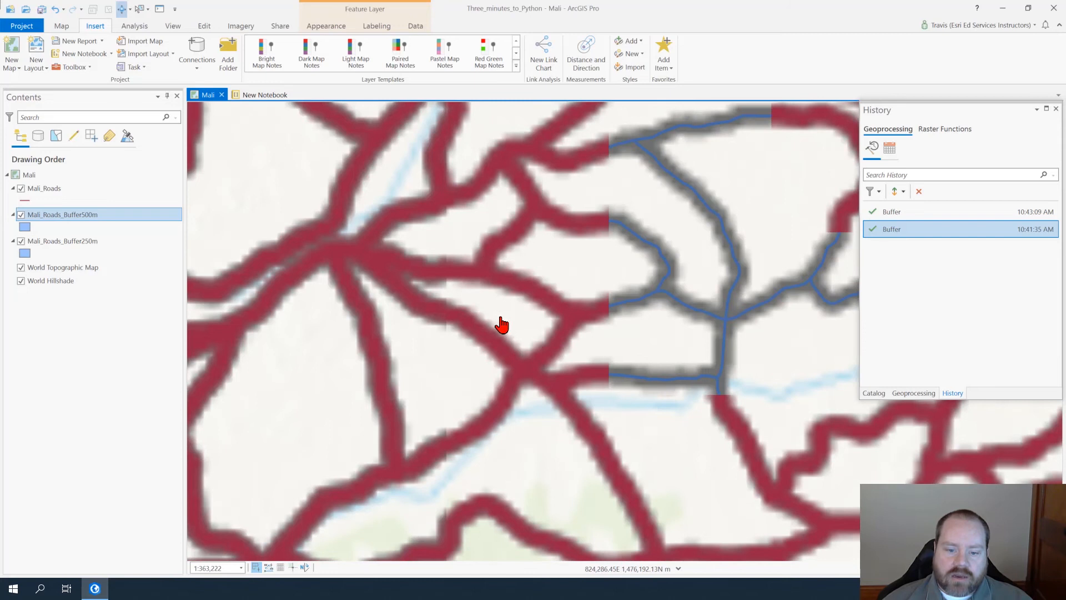